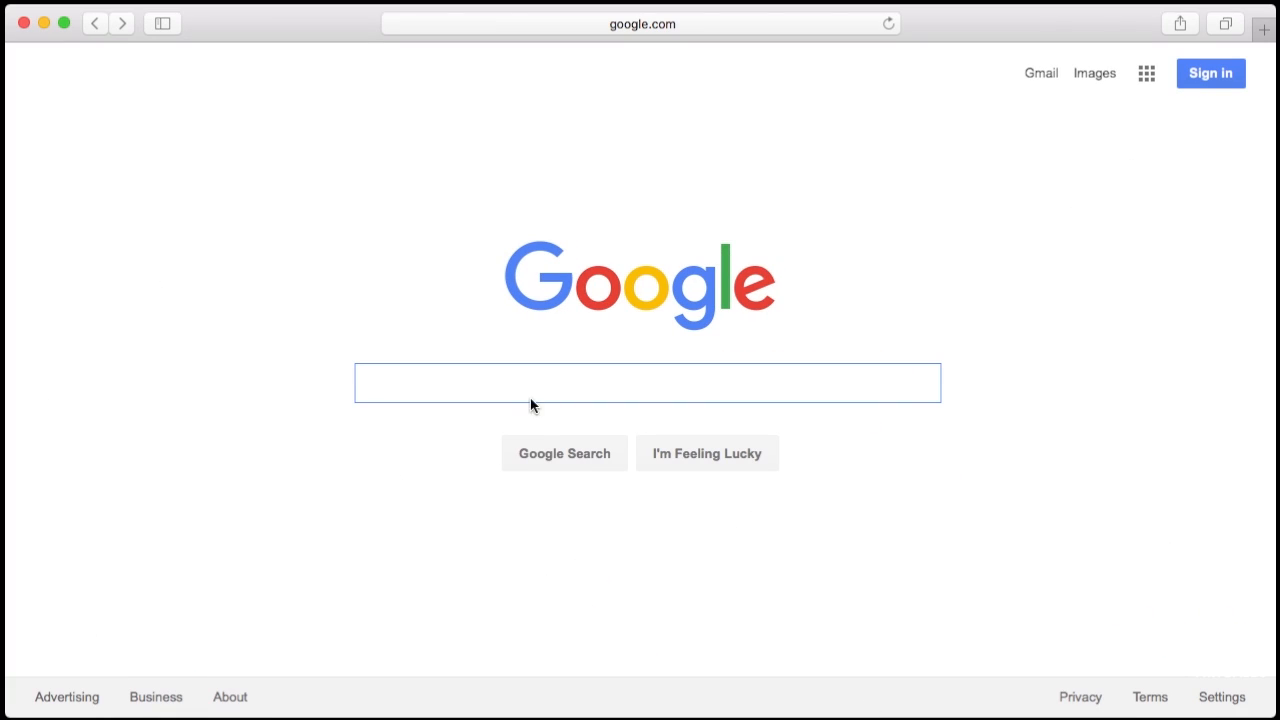
- Search Google for virtualdj.com and go to the VIRTUAL DJ SOFTWARE result
type("virt")
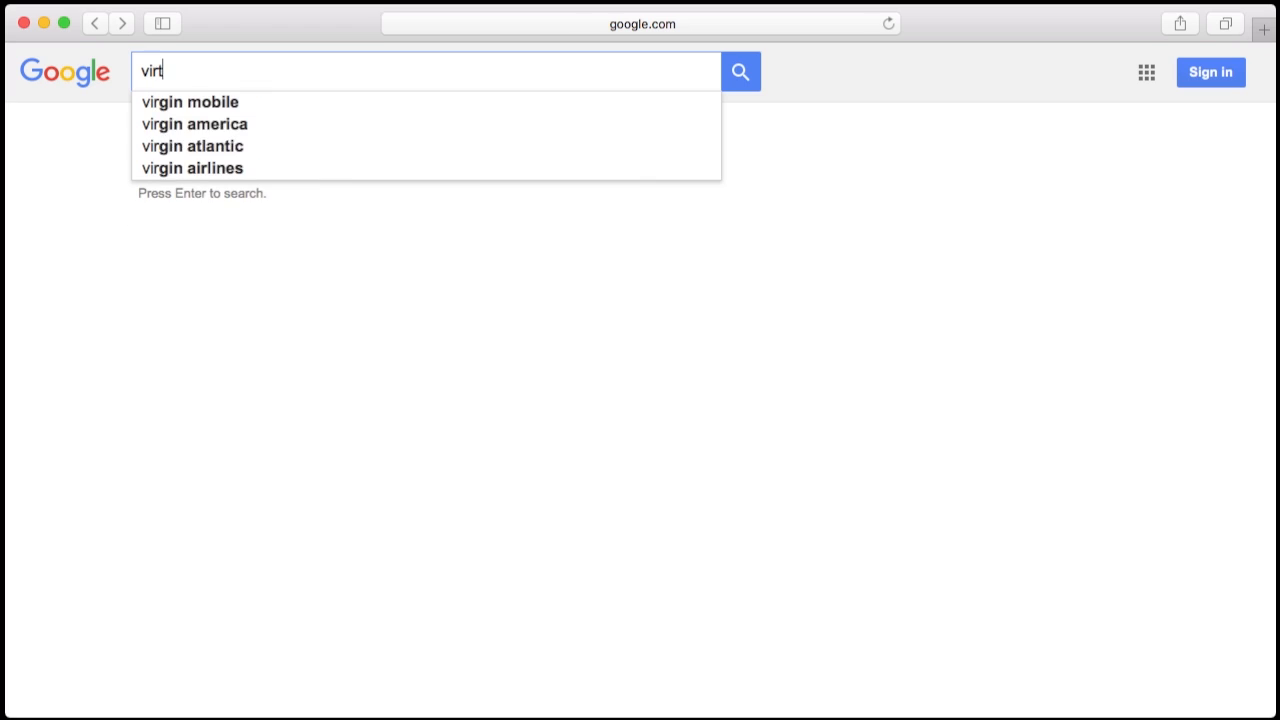
type("ualdj.com")
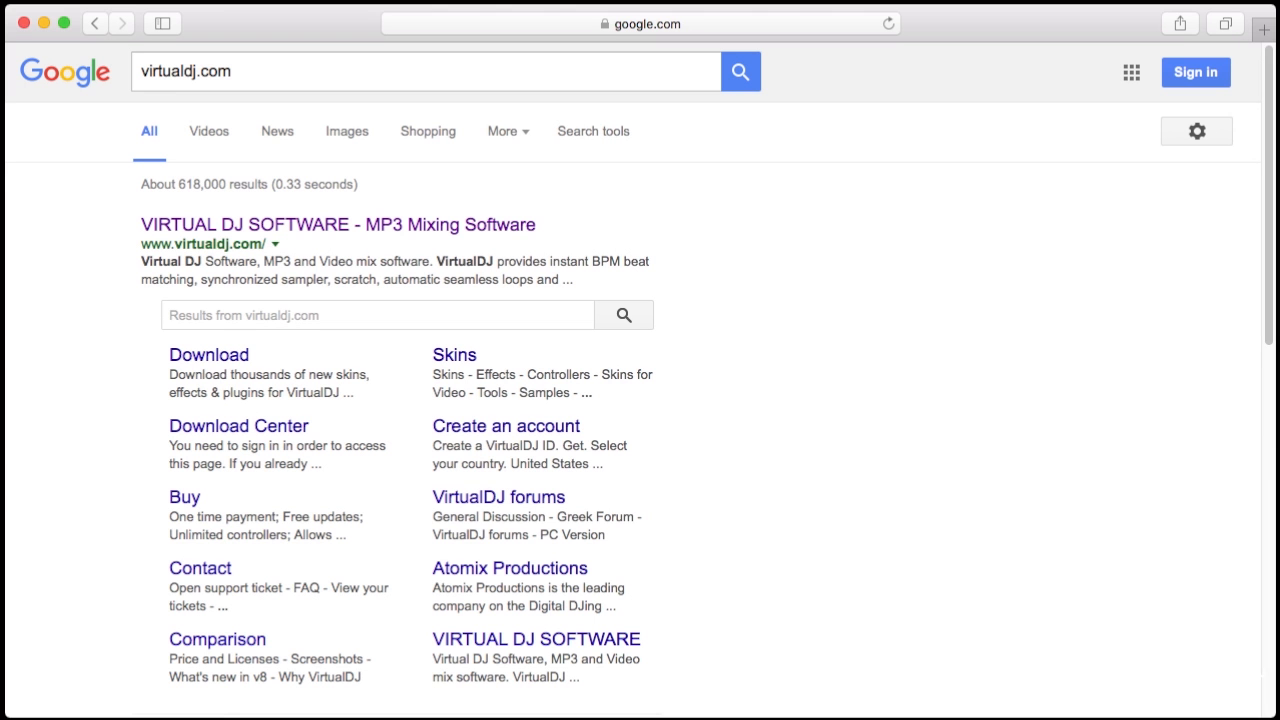
left_click(336, 224)
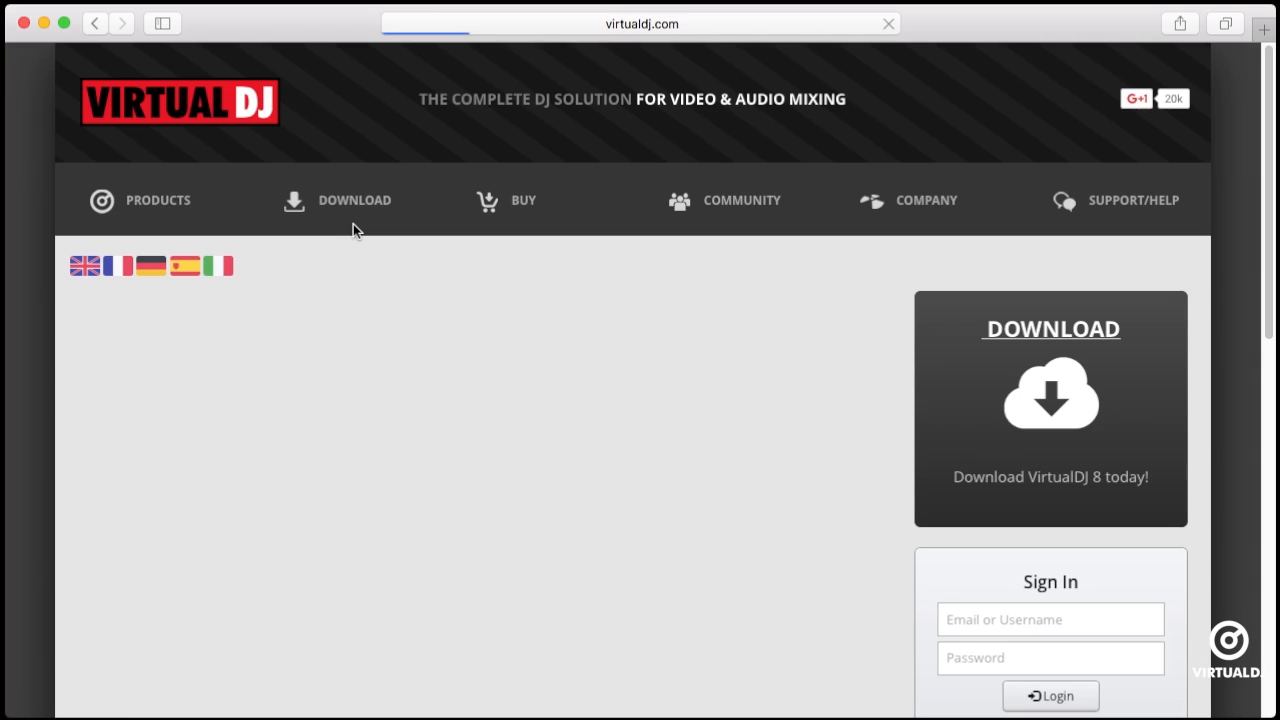
- From Download > Addons > Others, download the Mac version of the My Library add-on
left_click(354, 200)
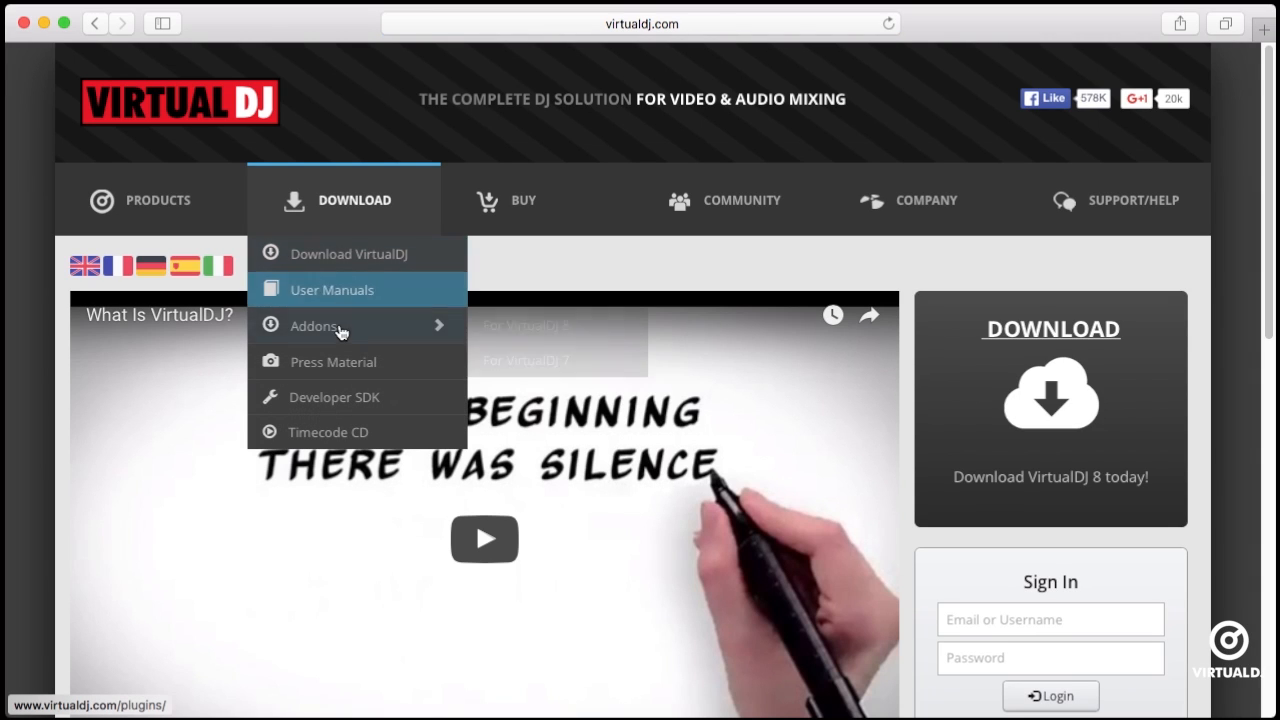
left_click(314, 324)
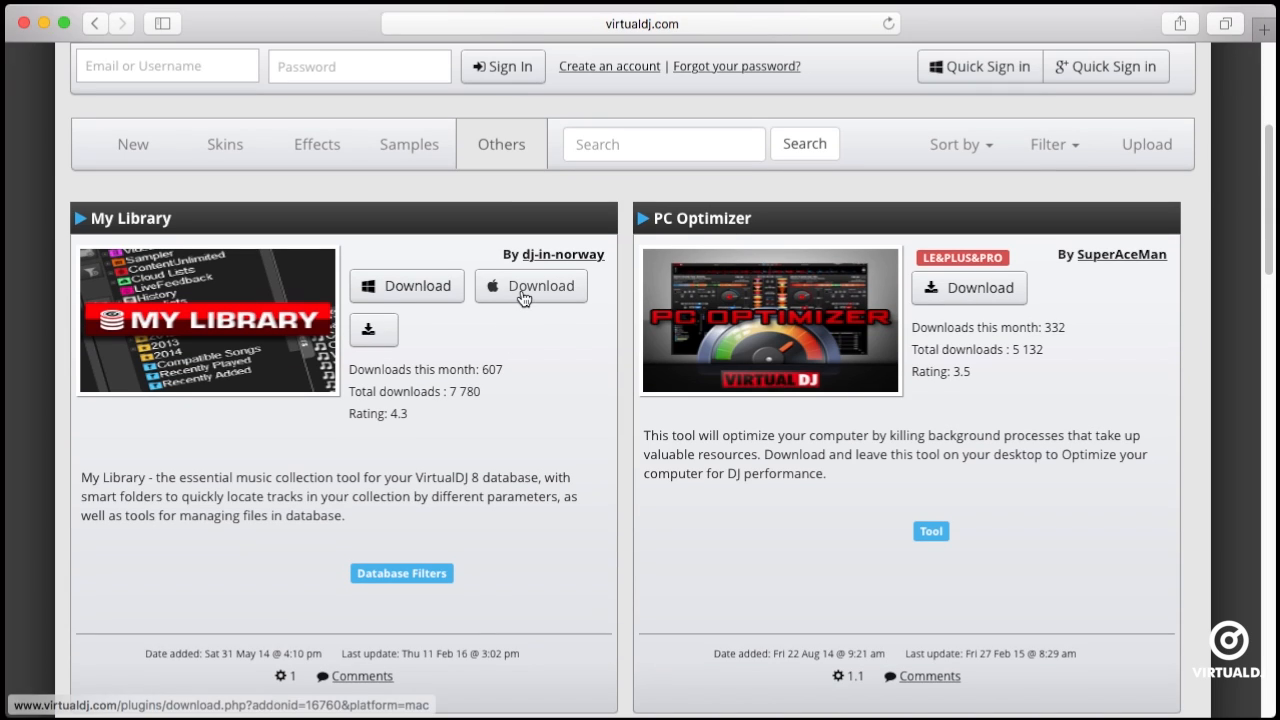
left_click(532, 286)
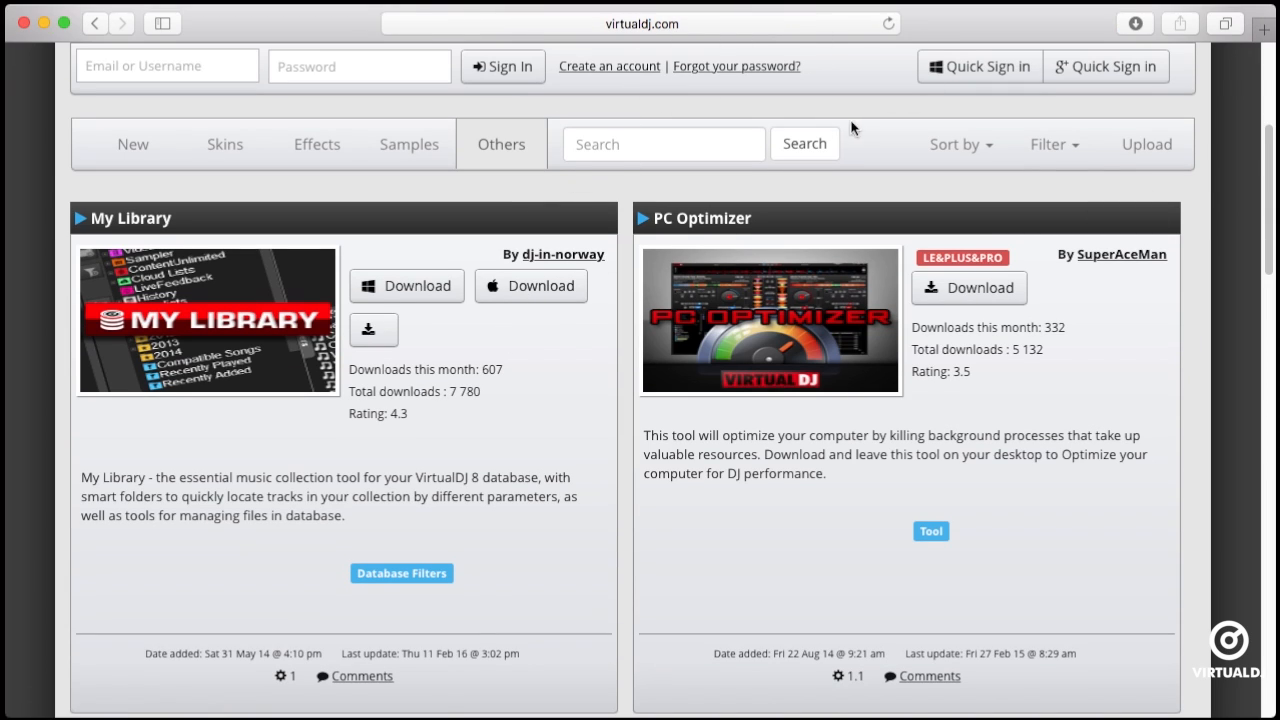
left_click(1136, 24)
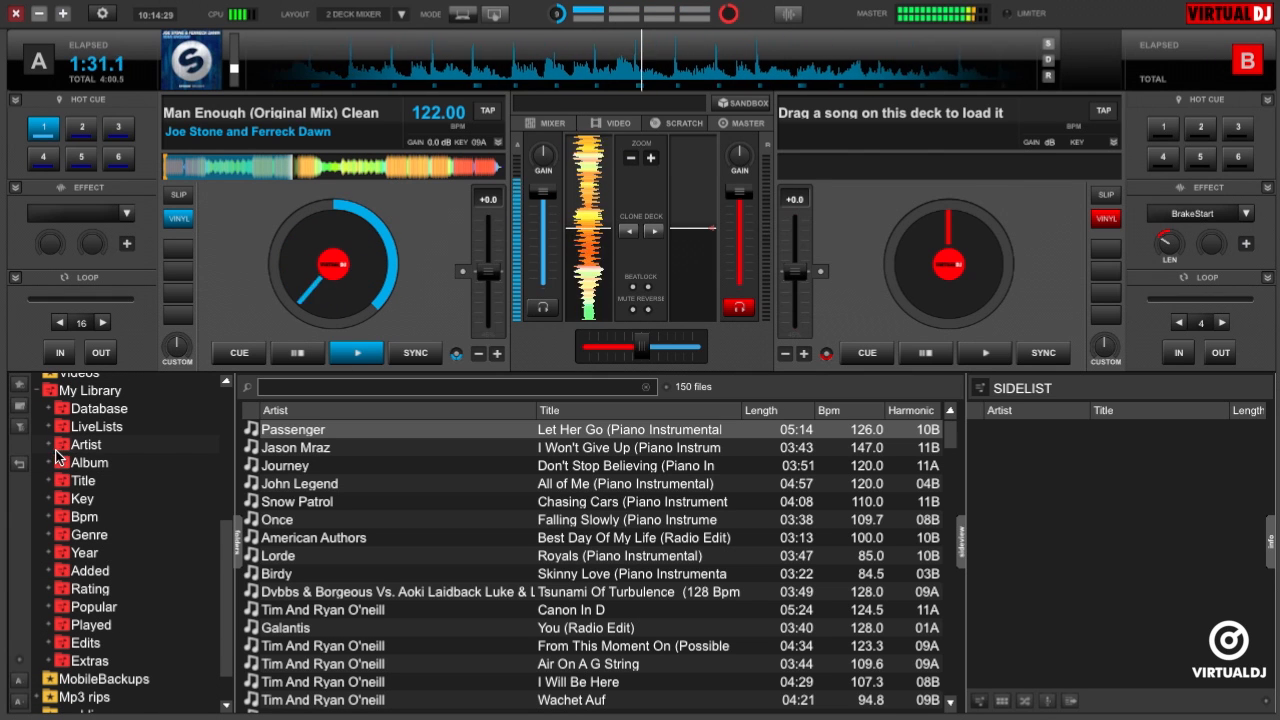
- Browse My Library's Artist (A, D), Title, Bpm ranges and Database > Tools folders
left_click(86, 444)
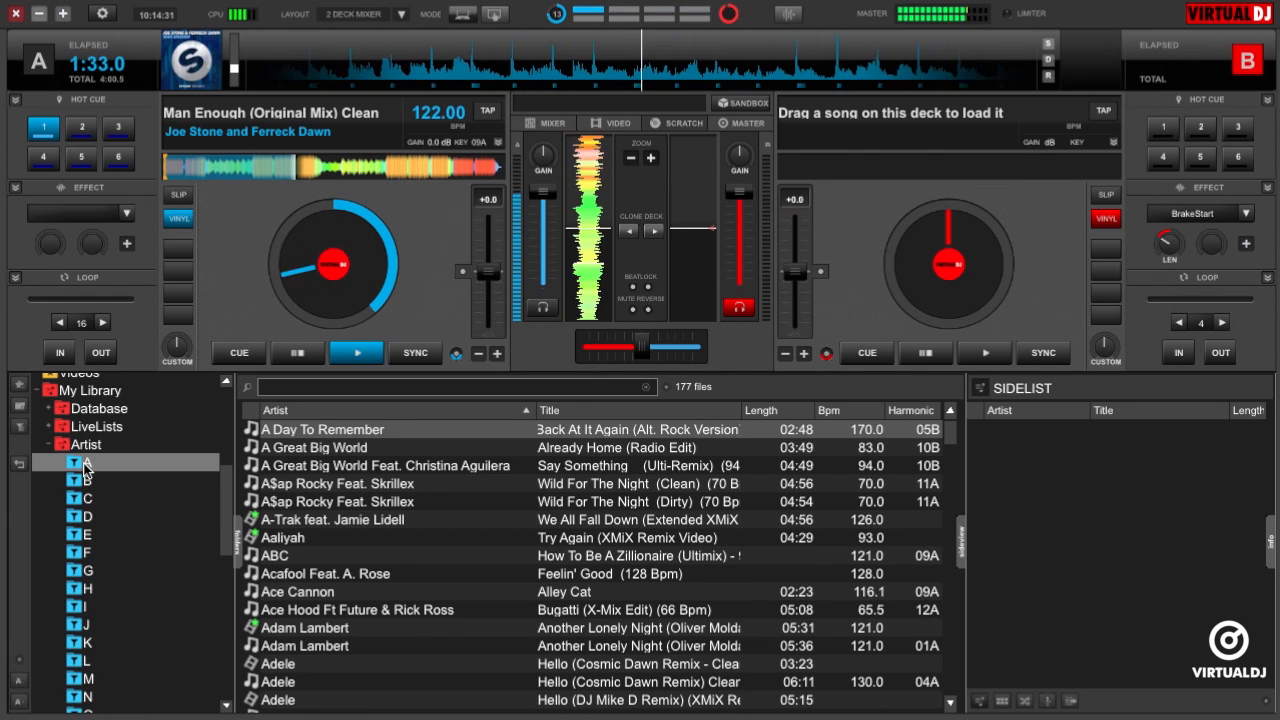
left_click(88, 516)
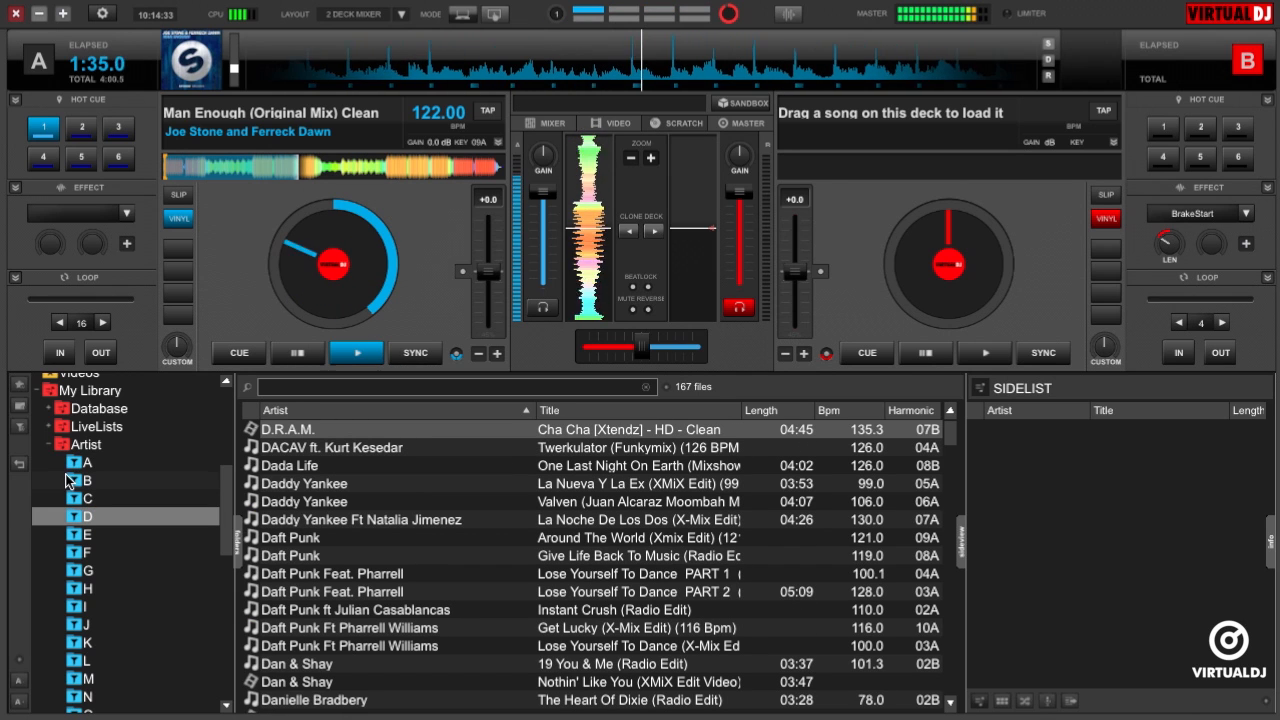
left_click(70, 444)
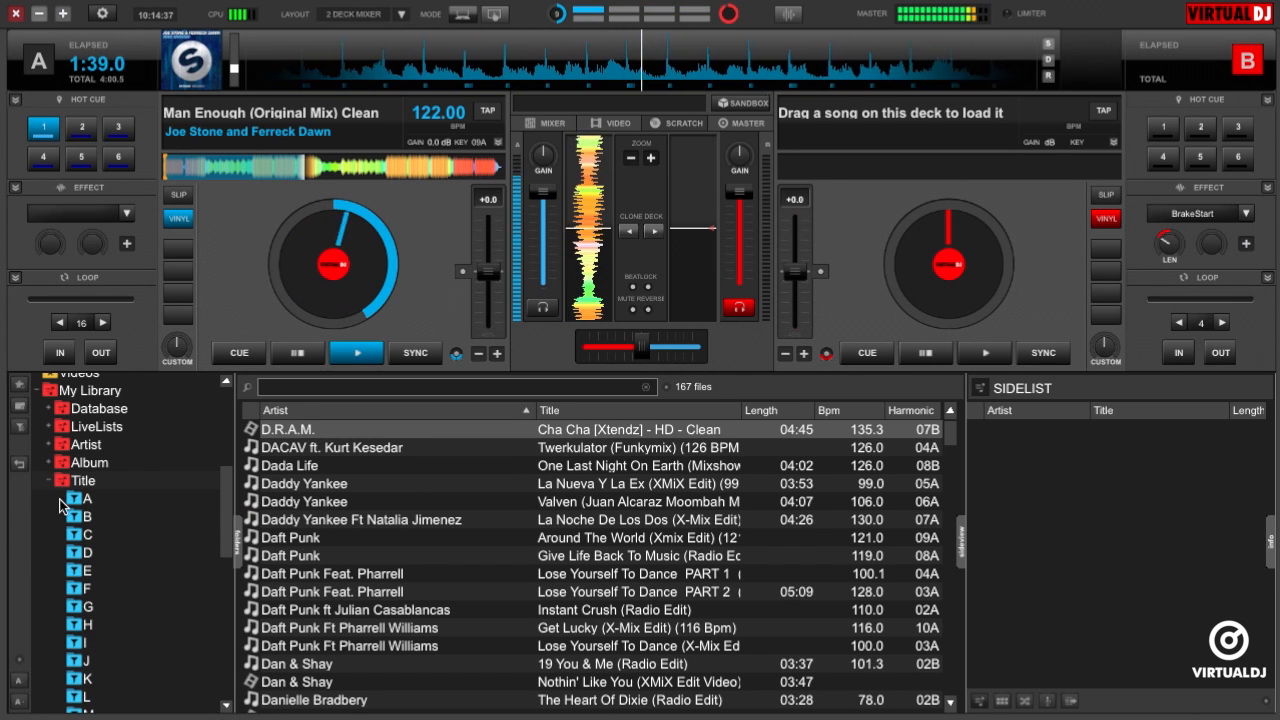
left_click(84, 570)
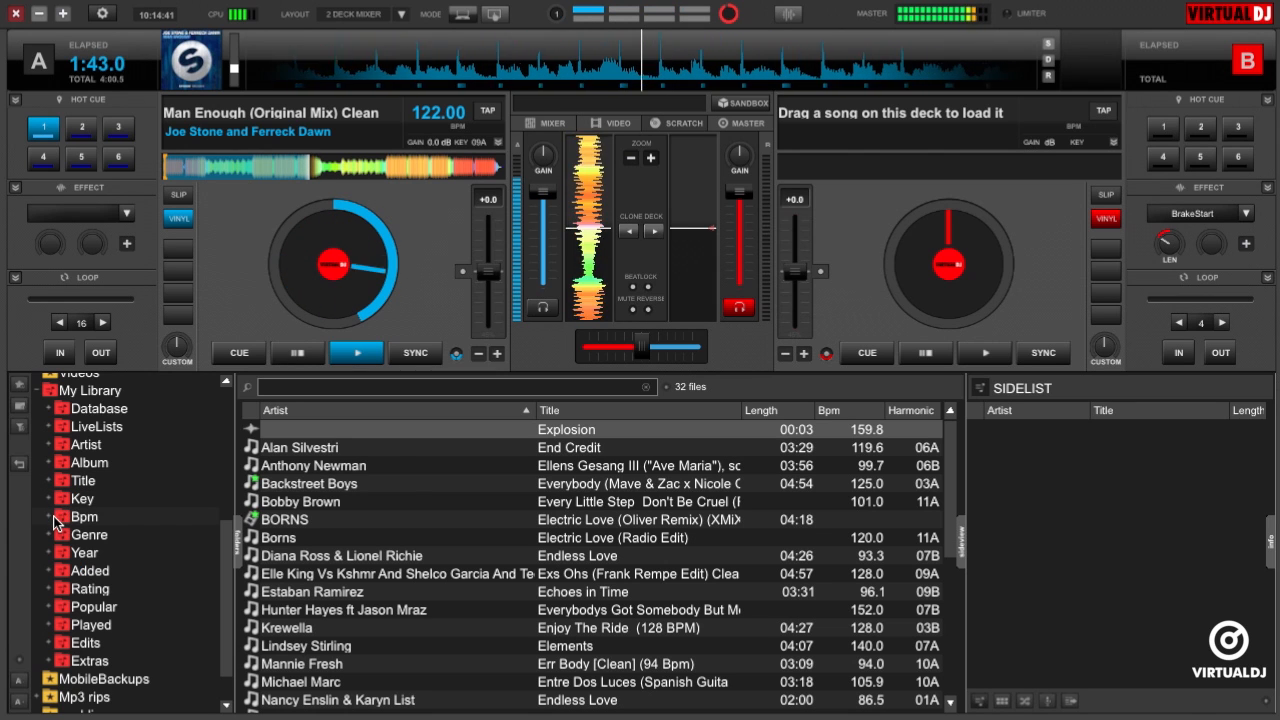
left_click(50, 516)
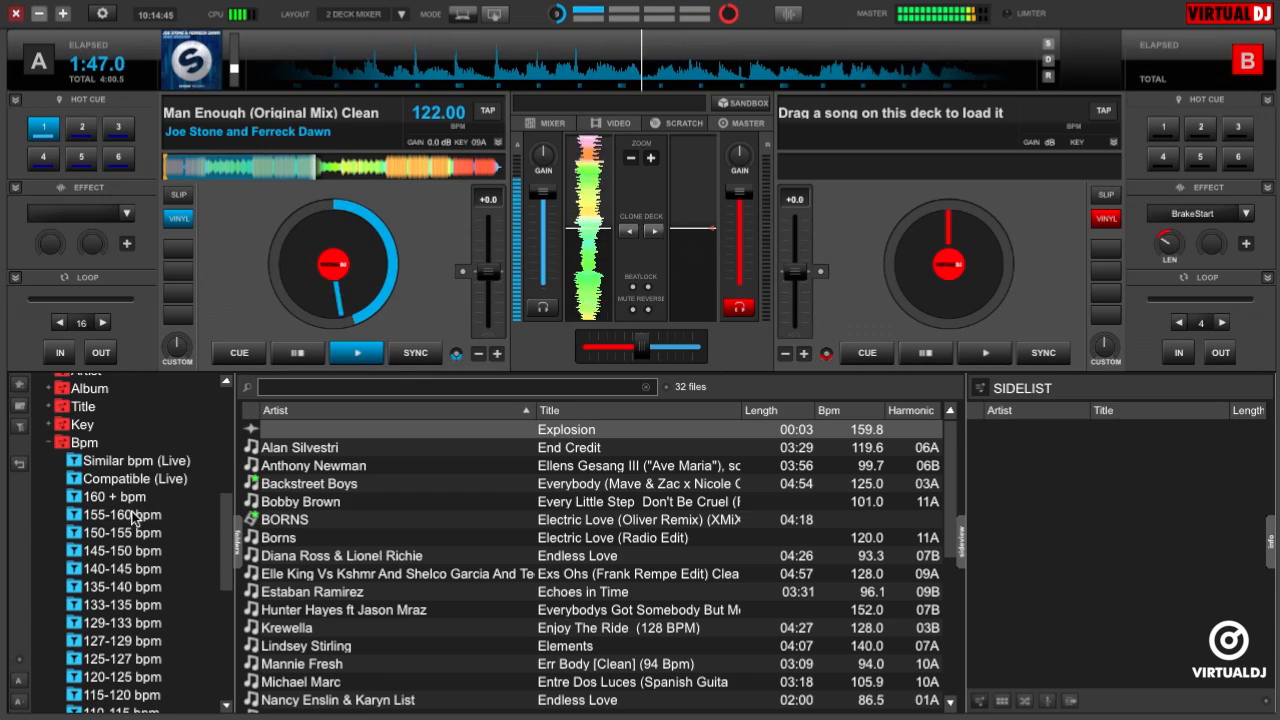
left_click(132, 460)
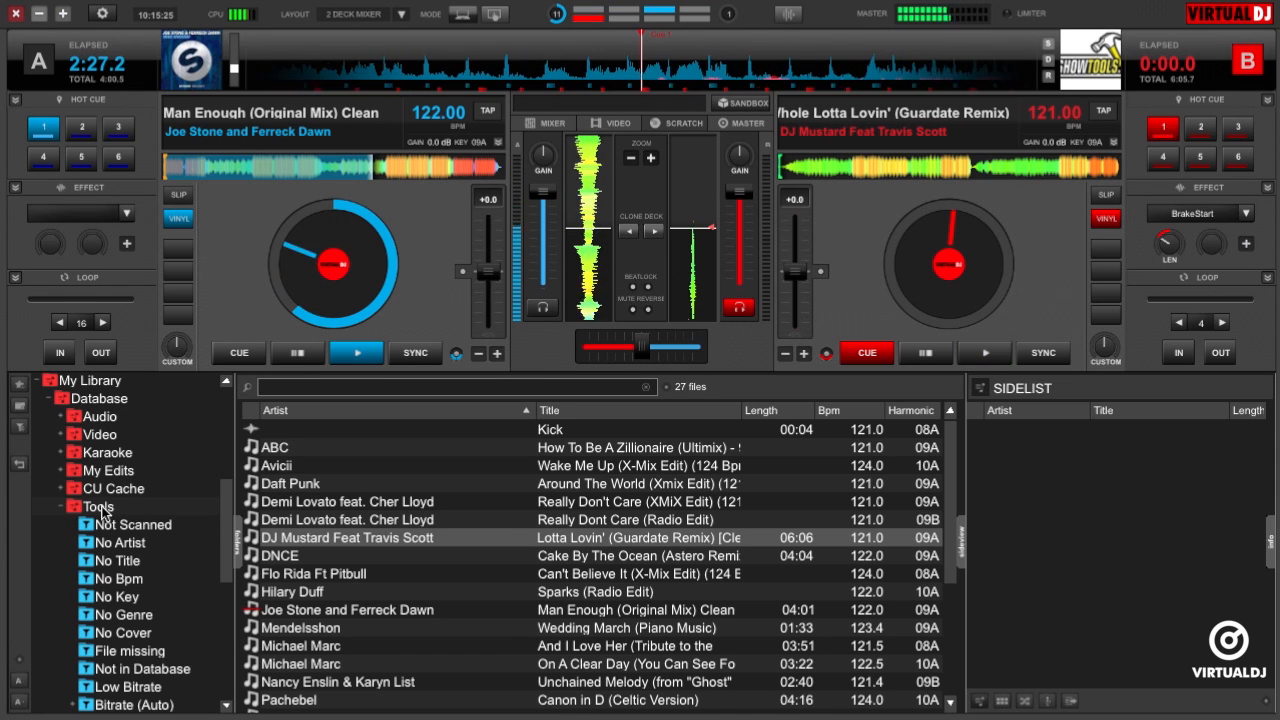
- List the No Artist songs, then the Added 30 Days folder's 307 files
scroll("down", 3)
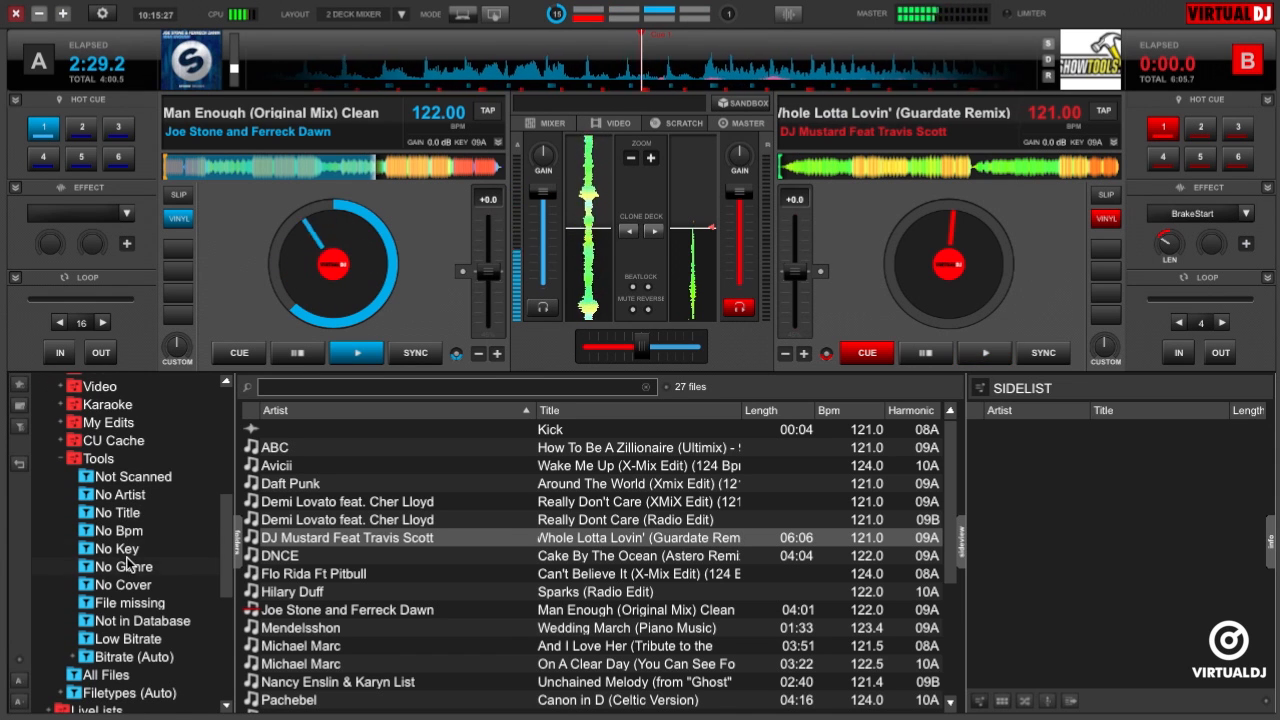
left_click(118, 494)
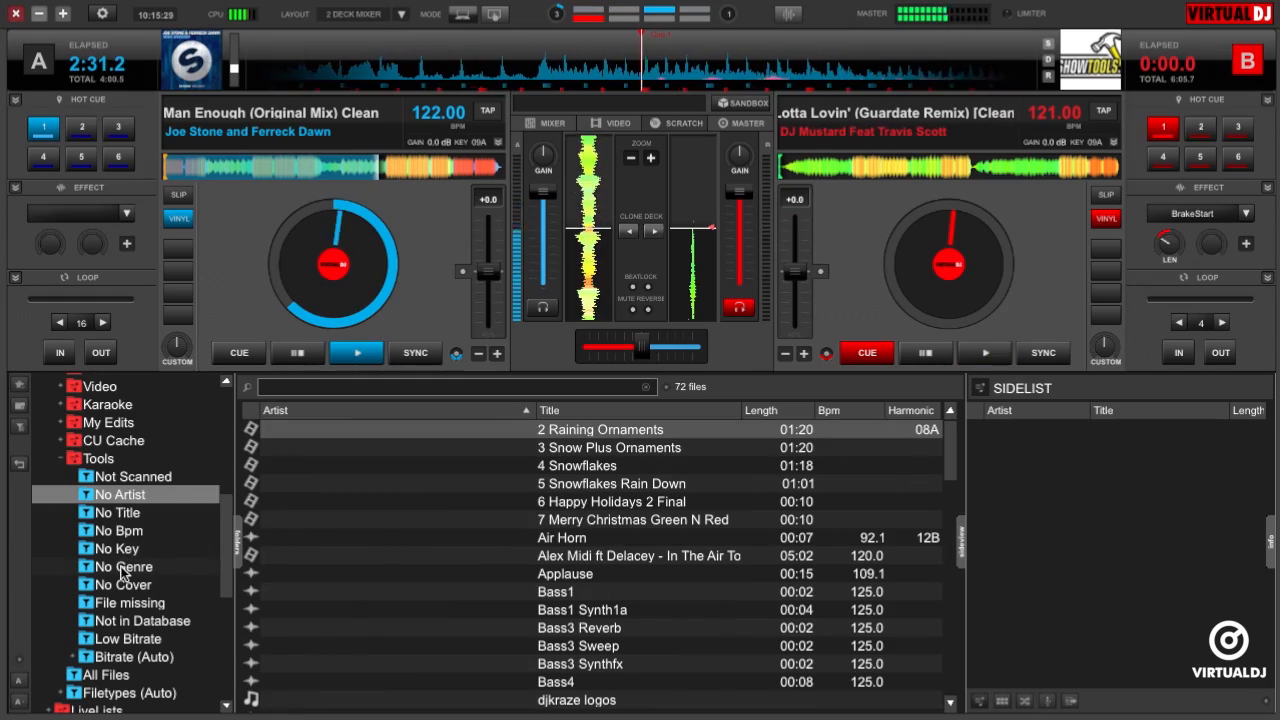
left_click(120, 566)
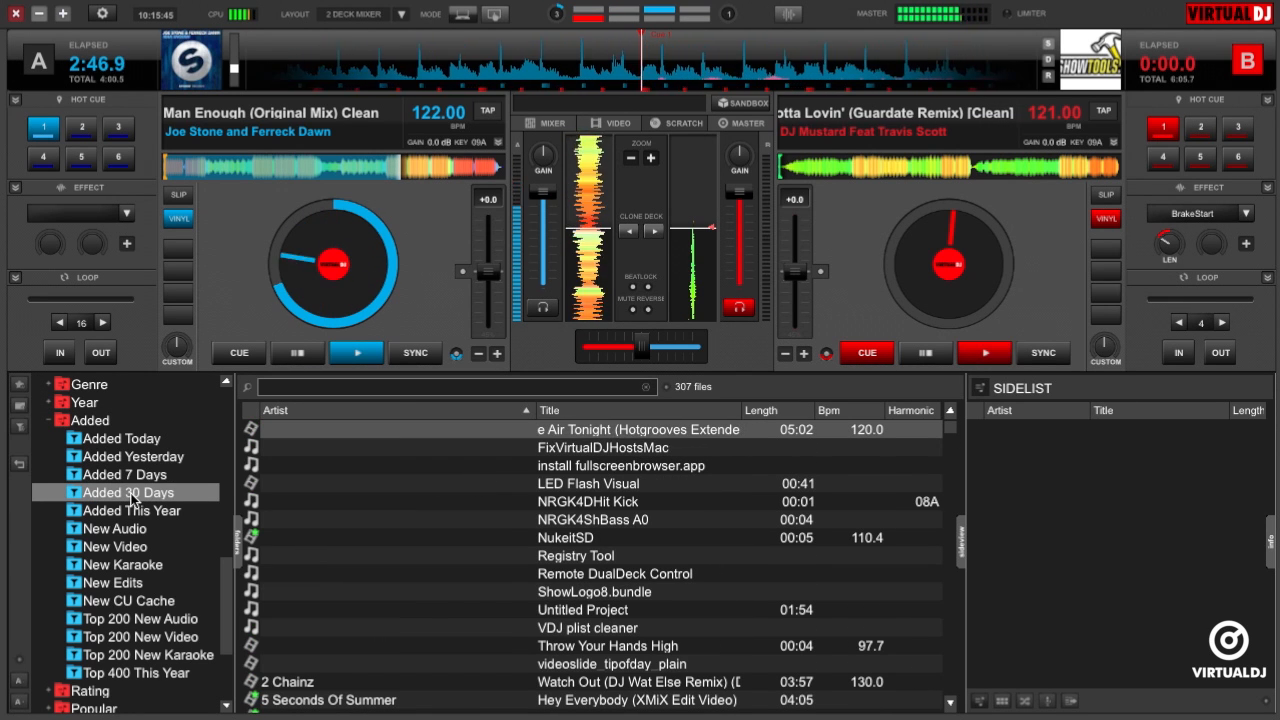
- Edit the Added 30 Days folder to copy its filter definition, then close it
right_click(136, 492)
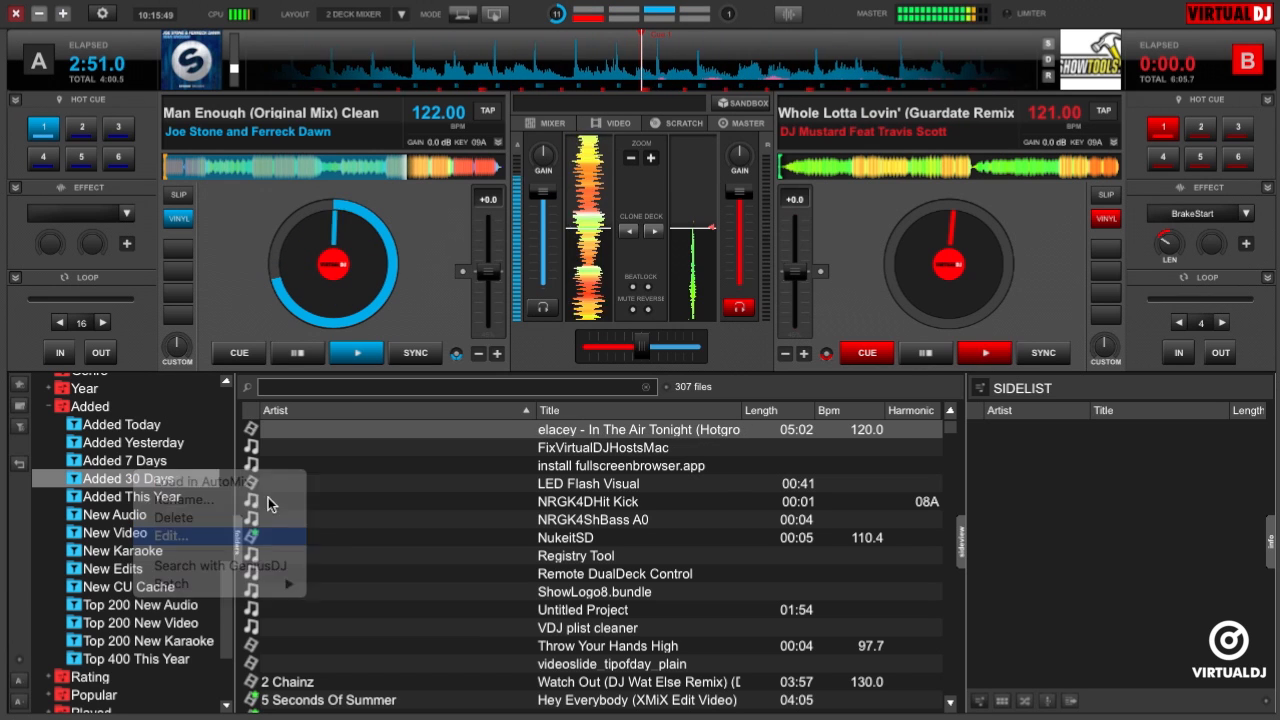
left_click(170, 536)
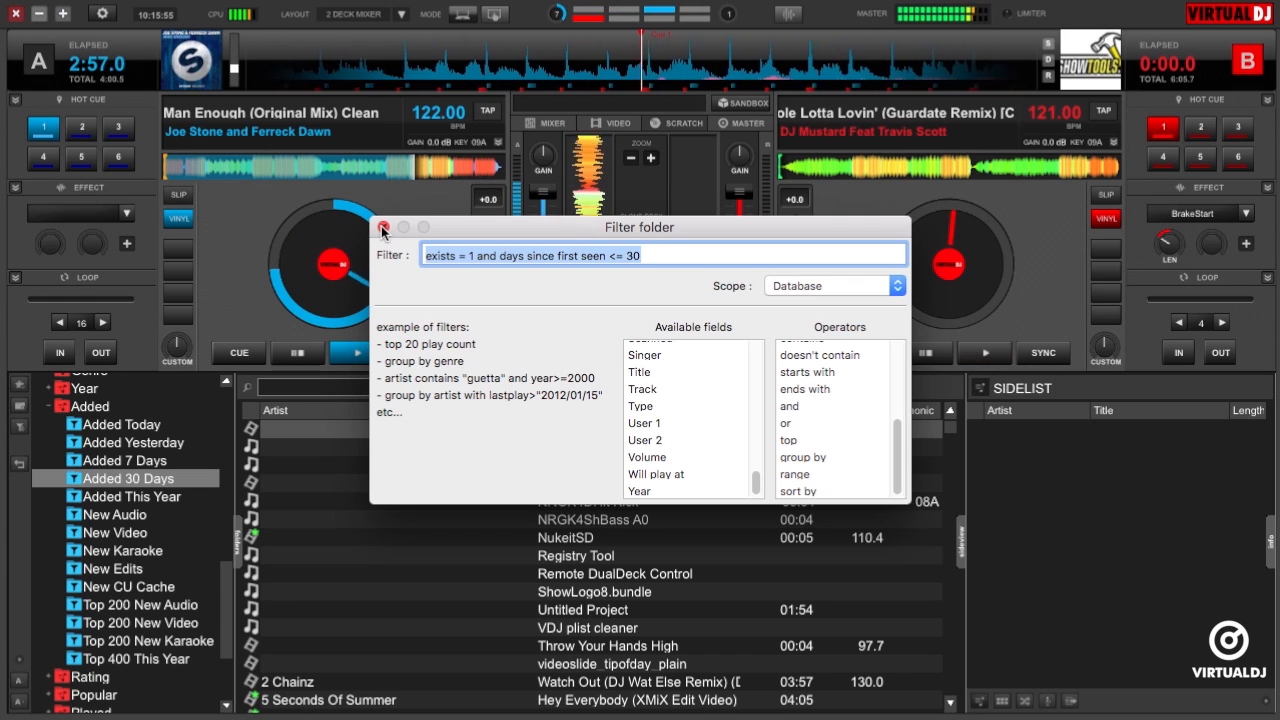
left_click(382, 228)
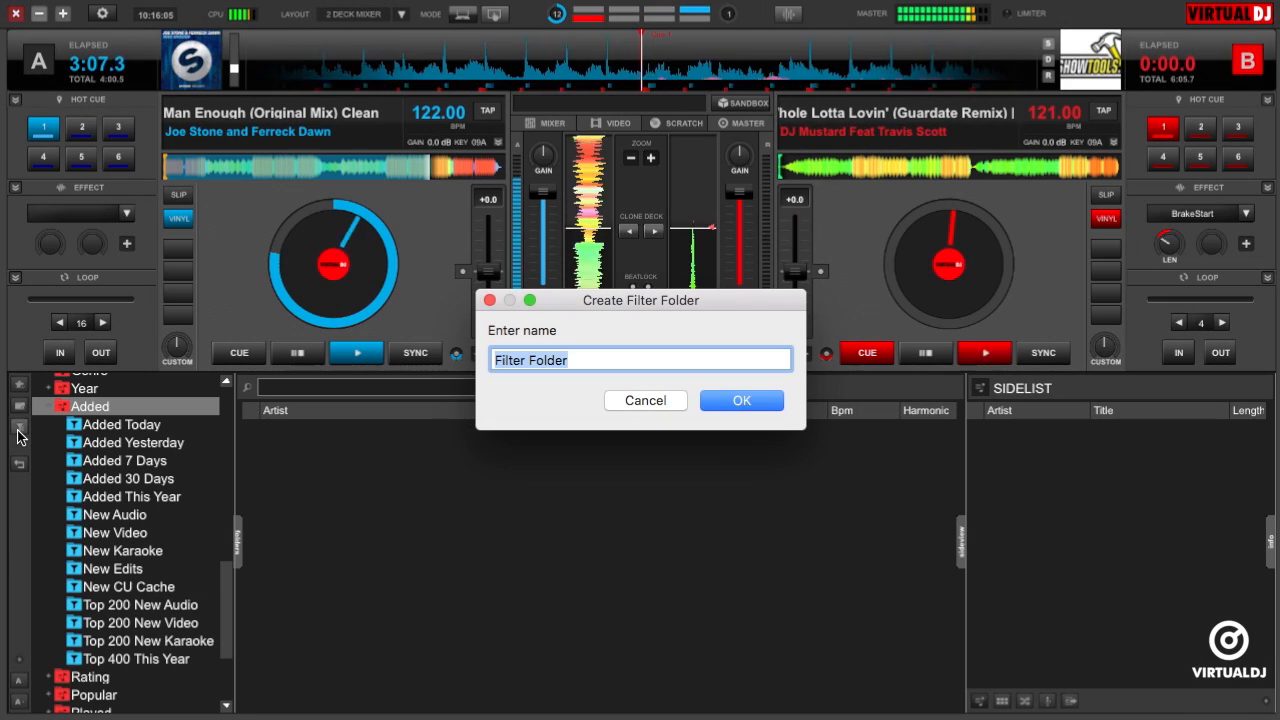
- Create a new filter folder under Added named 'Added 90 days'
type("Added 90")
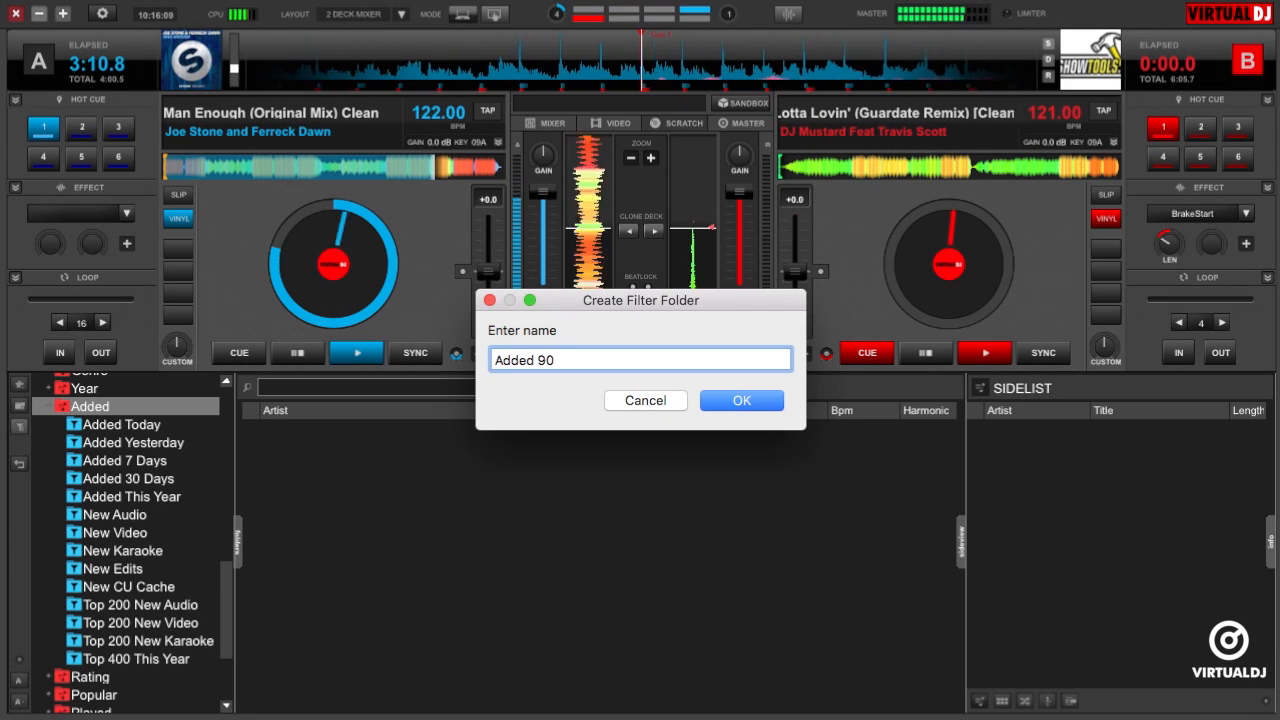
type("days")
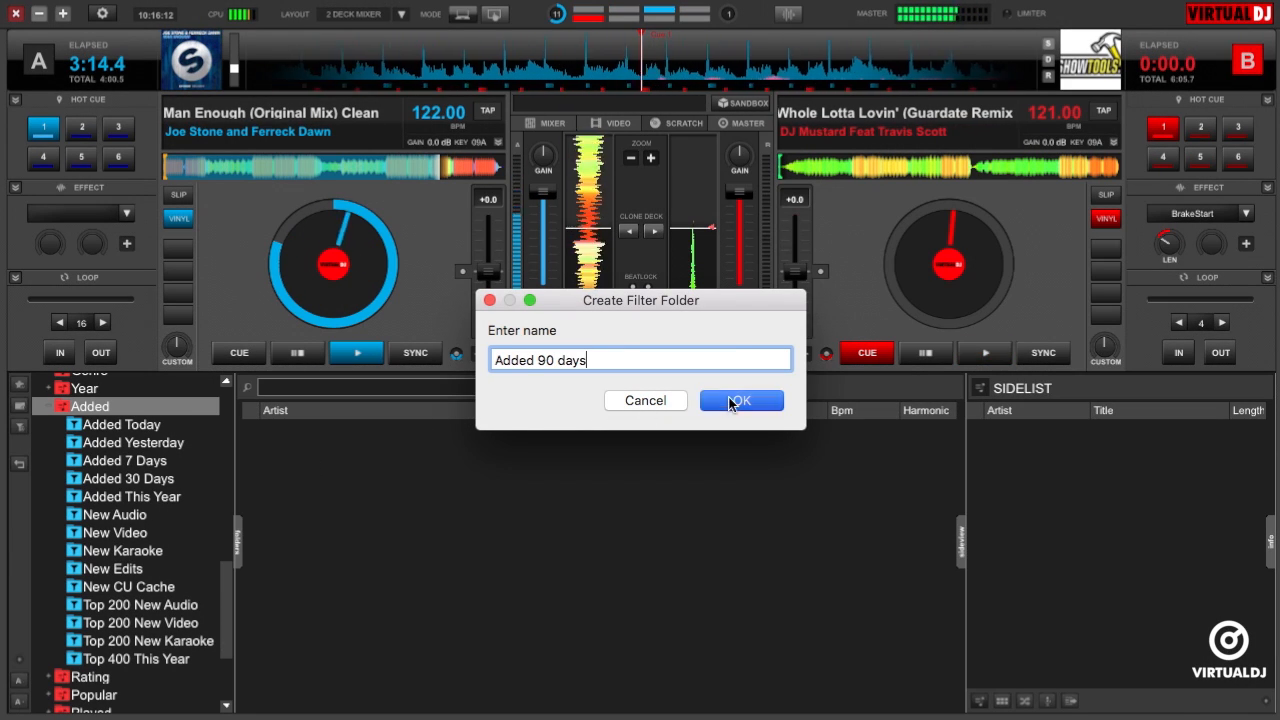
left_click(740, 400)
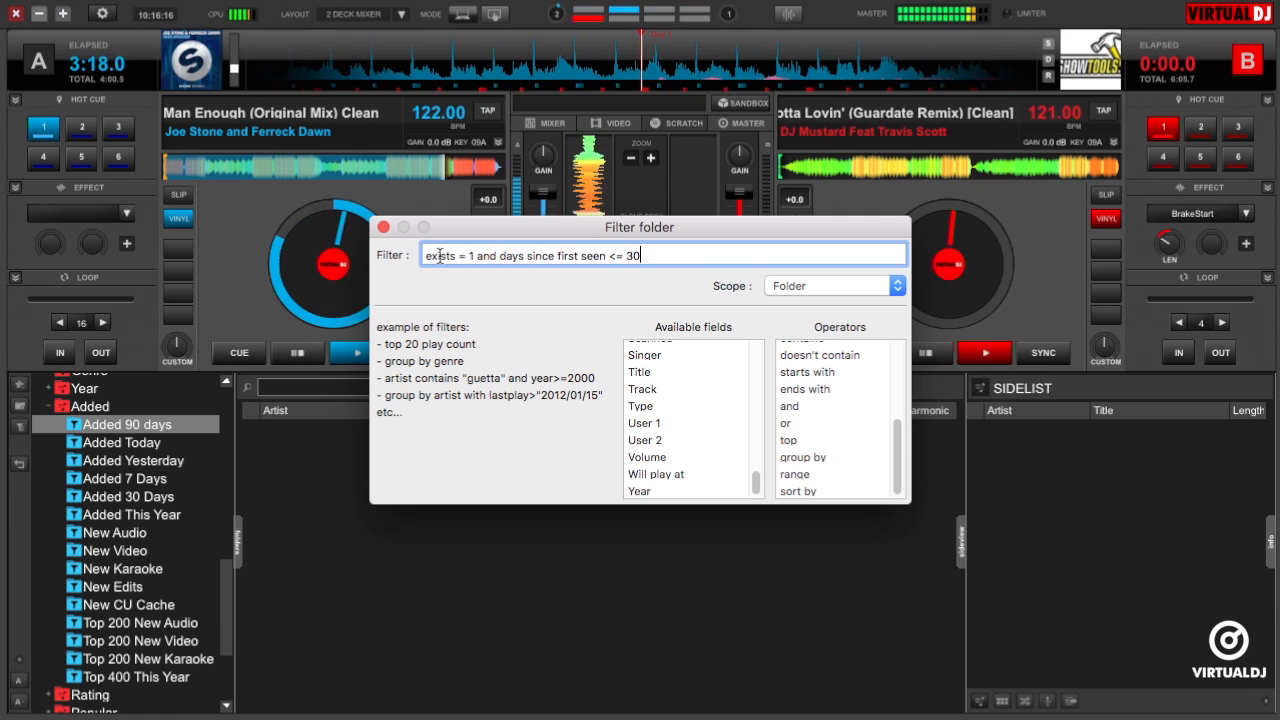
- Set the folder's filter to <= 90 days with Database scope, listing 536 files
type("90")
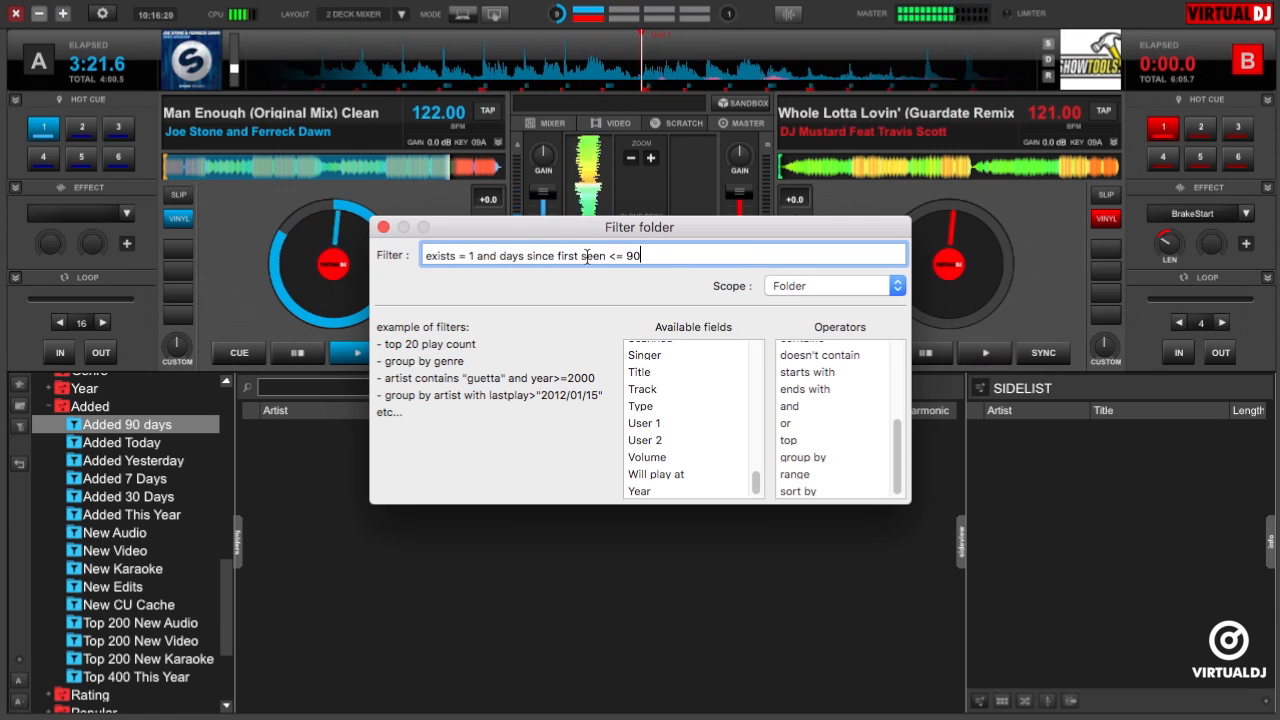
left_click(830, 284)
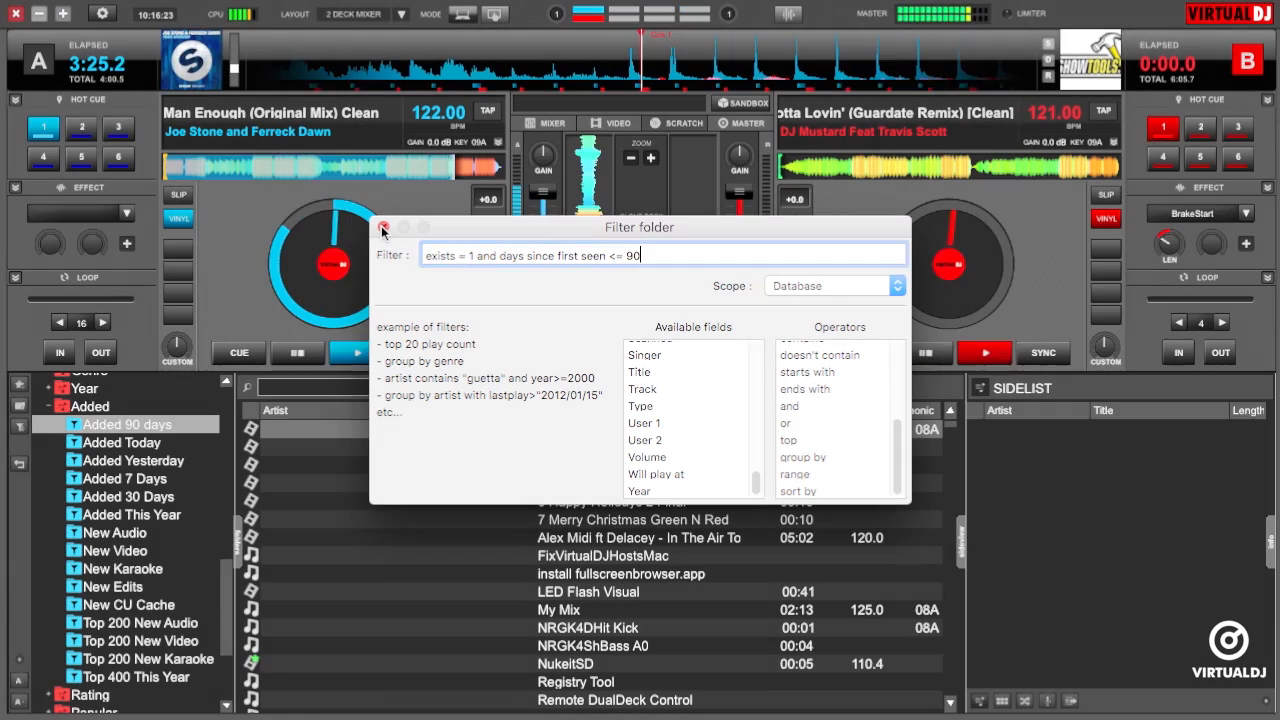
left_click(384, 228)
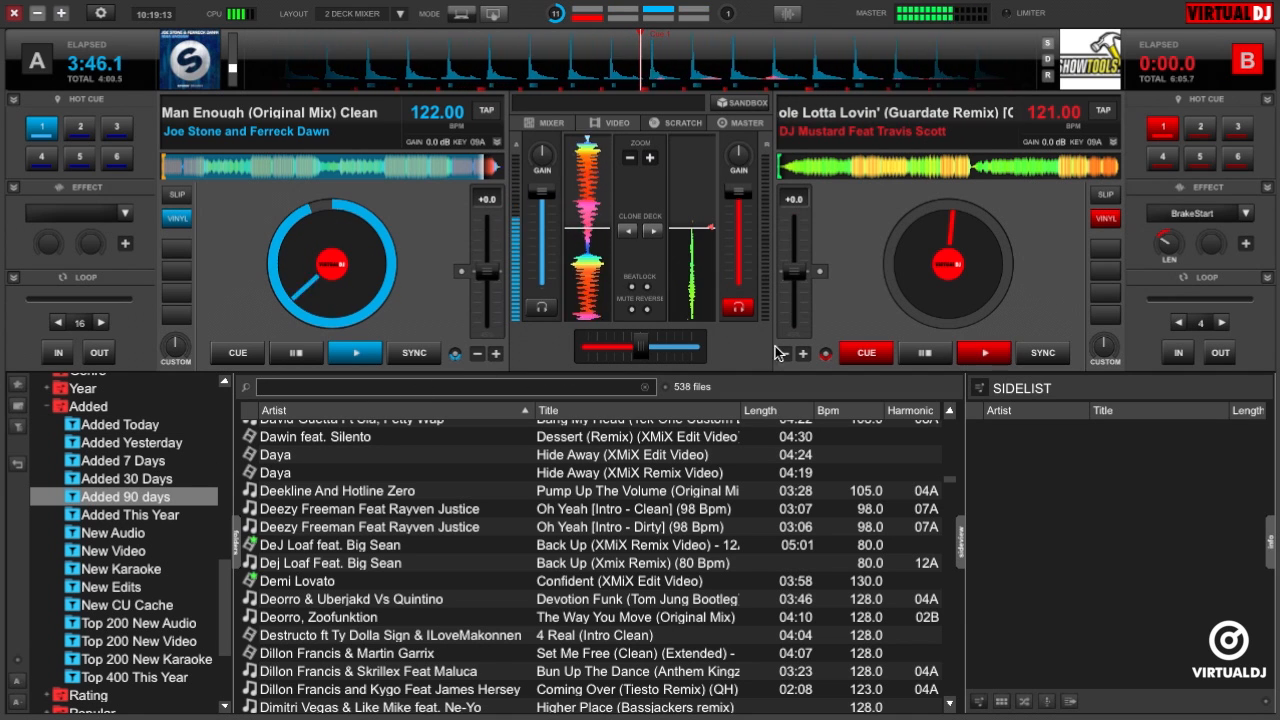
- Play deck B's track and sync its tempo to deck A at 122 BPM
left_click(984, 352)
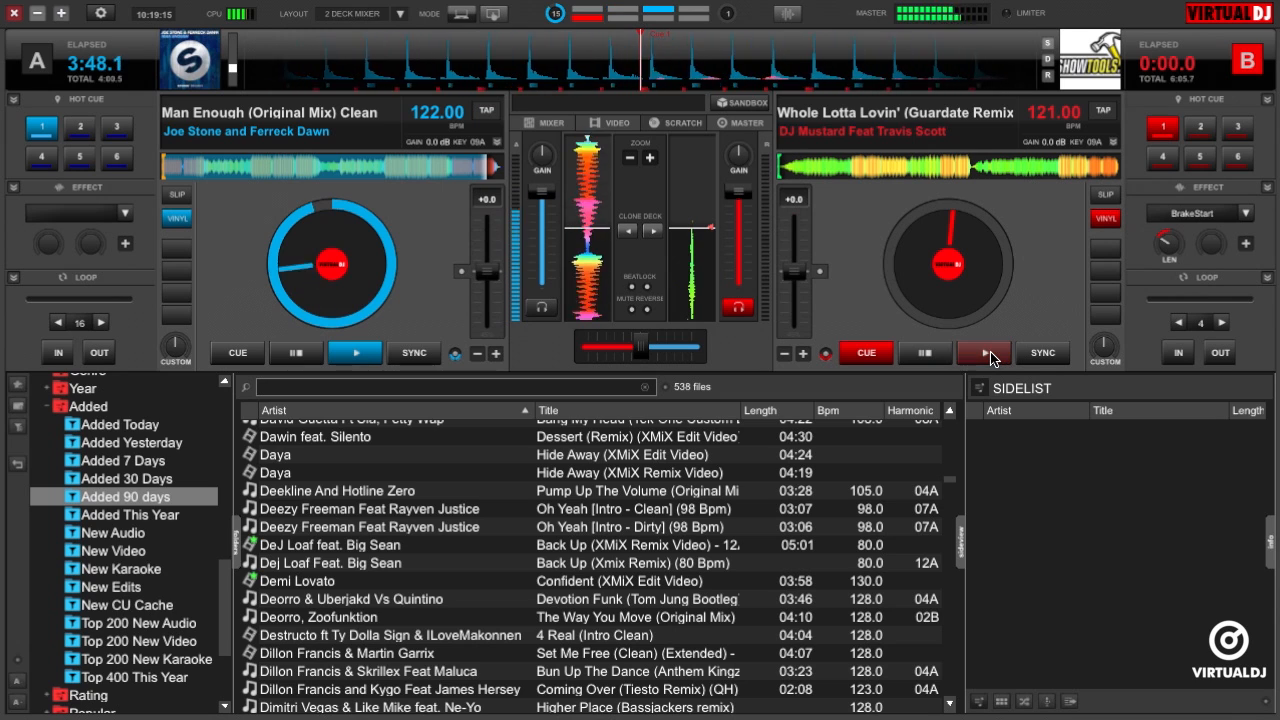
left_click(984, 352)
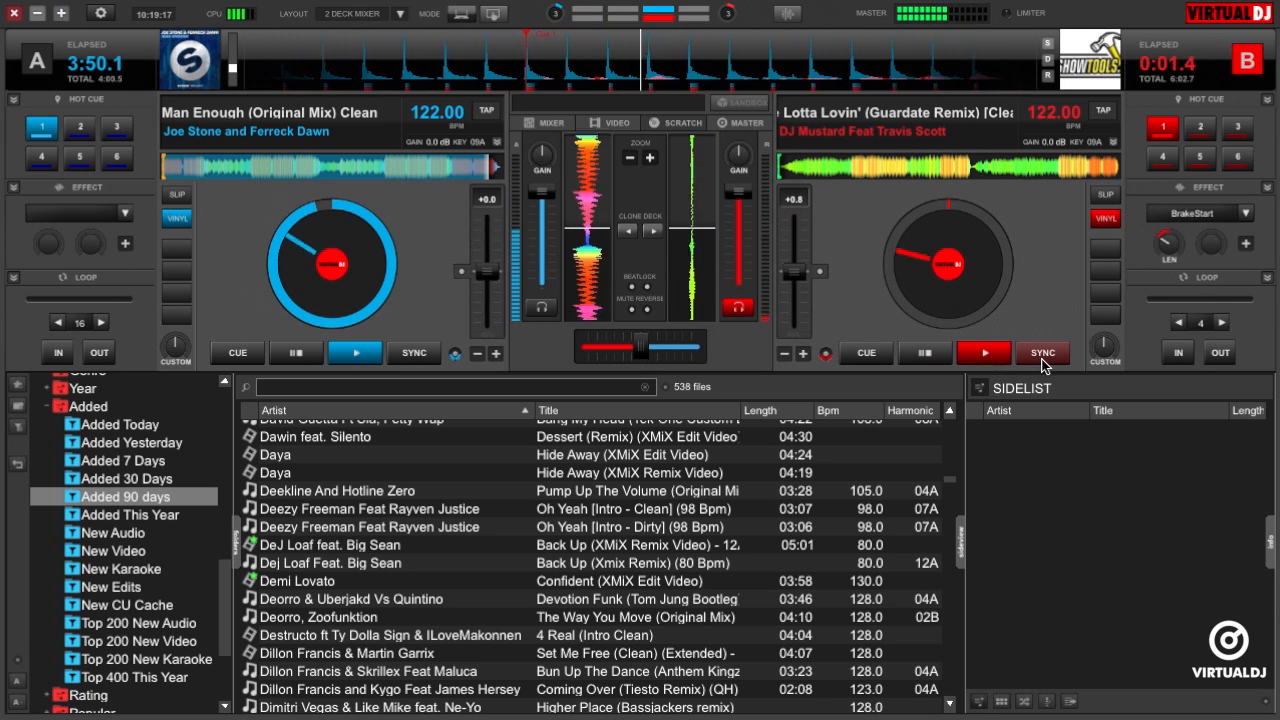